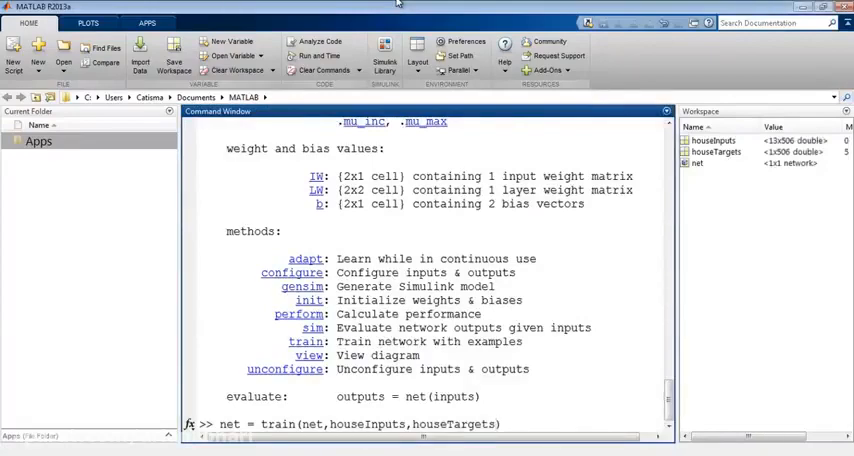
- Train net on the house data, view SOM Neighbor Distances, and begin typing net.trainParam
key("Return")
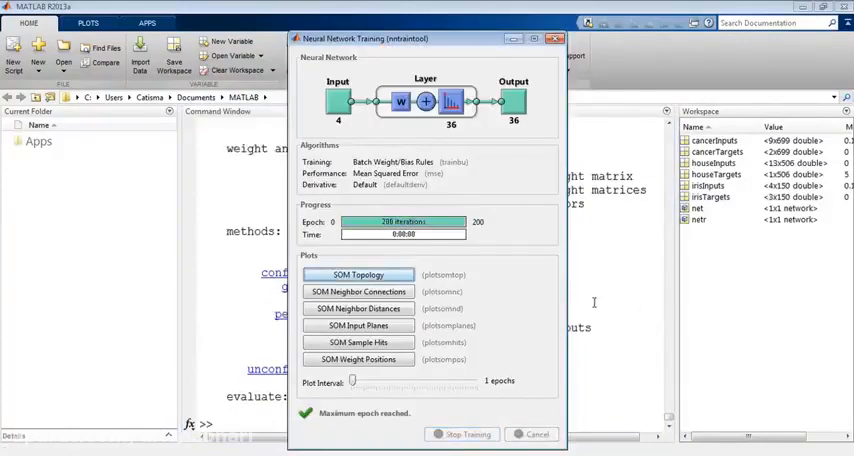
left_click(357, 308)
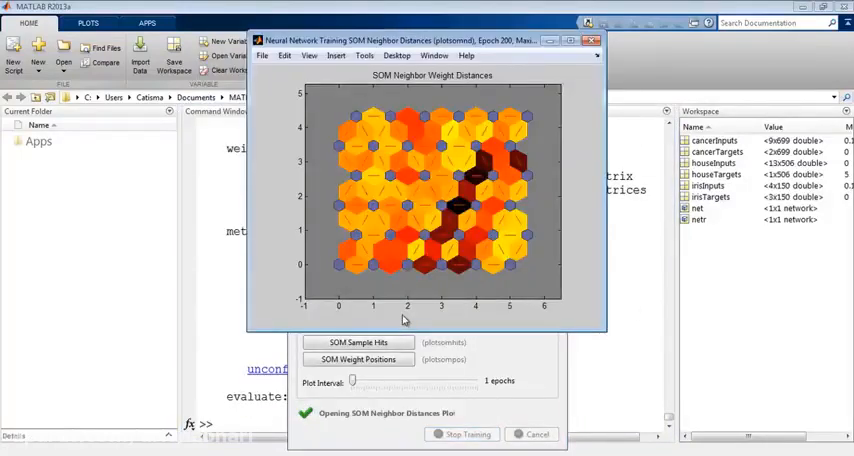
mouse_move(693, 350)
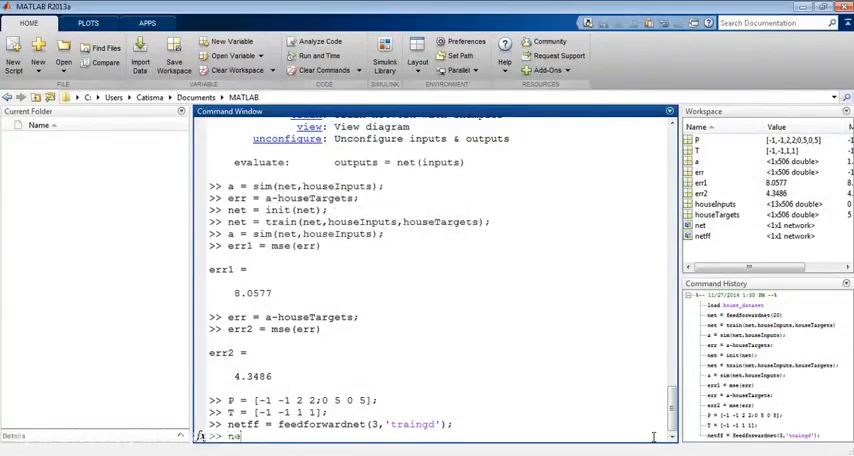
type("net.train")
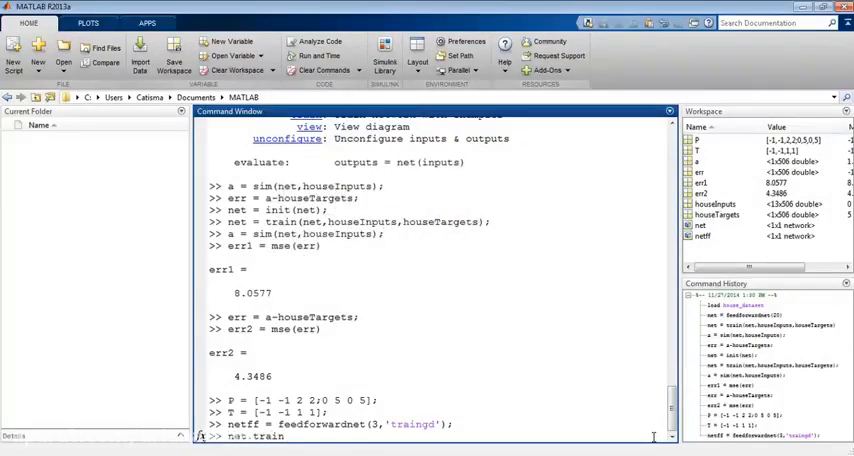
type("Param.")
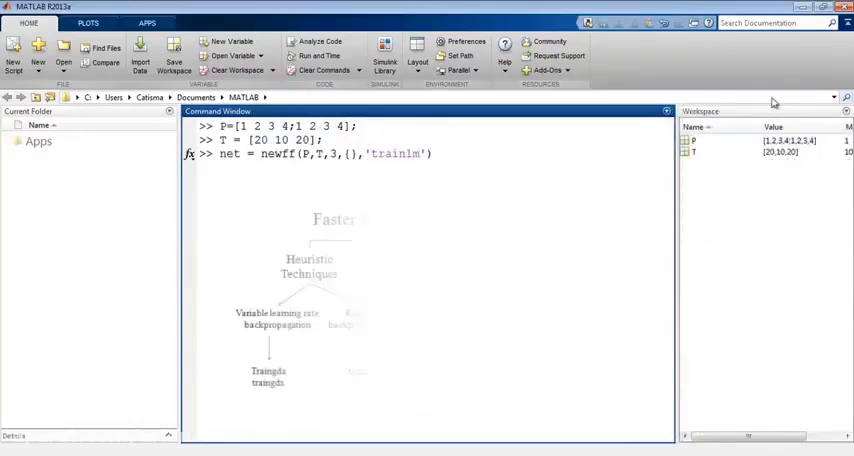
- Enter matrix a = [1 2 3;2 5 1;5 8 4] and vector b = [4 2 7]
type(";")
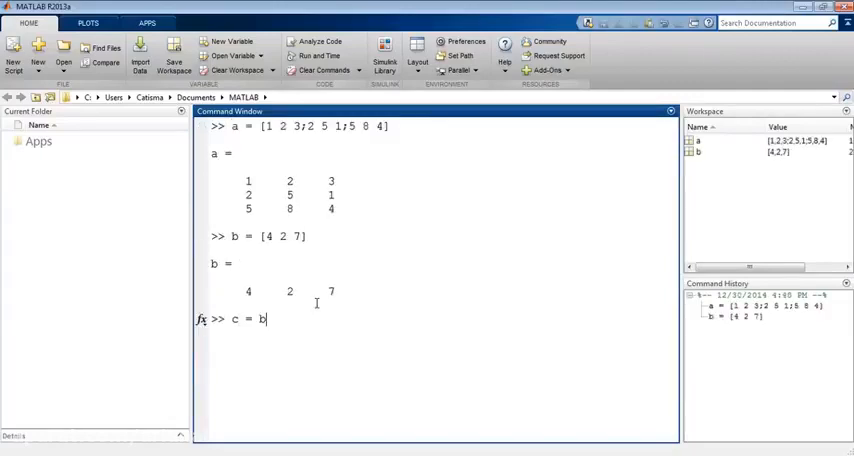
- Compute c = b*a and open the nftool fitting app from the Apps list
type("*a")
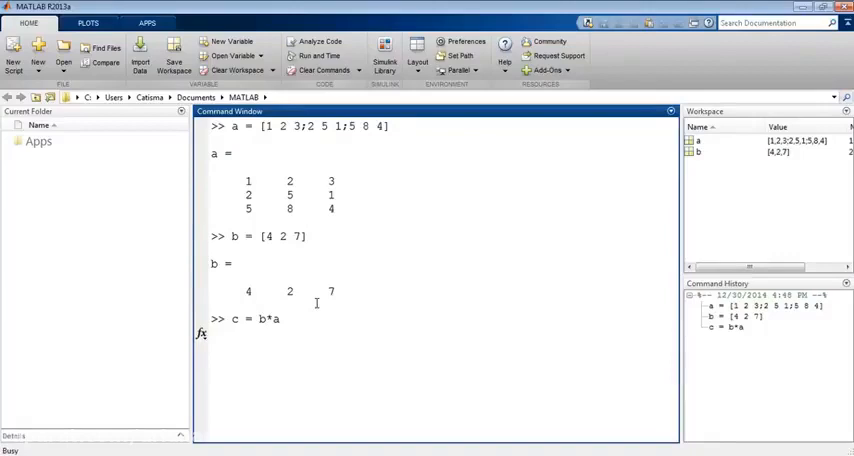
left_click(144, 24)
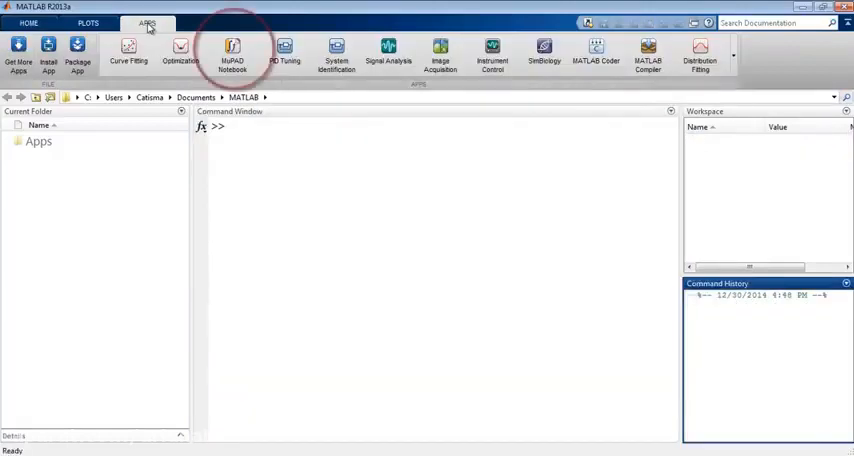
left_click(32, 22)
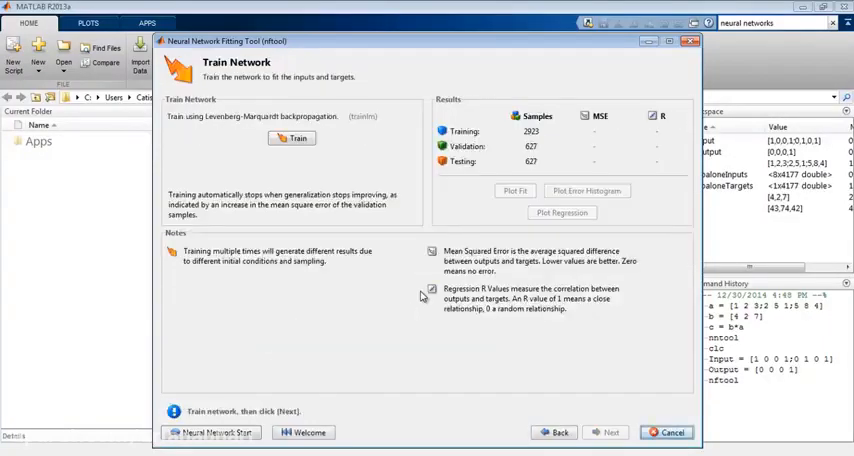
- Train the fitting network, view its regression plots, and launch nntool
left_click(290, 138)
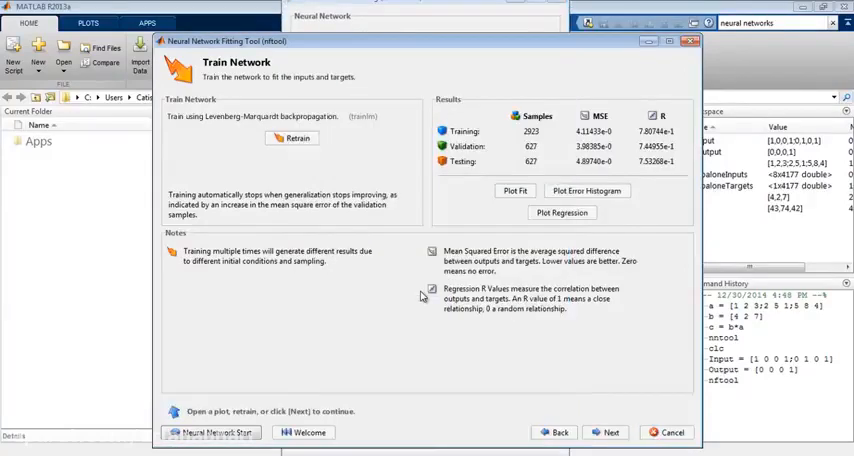
left_click(291, 139)
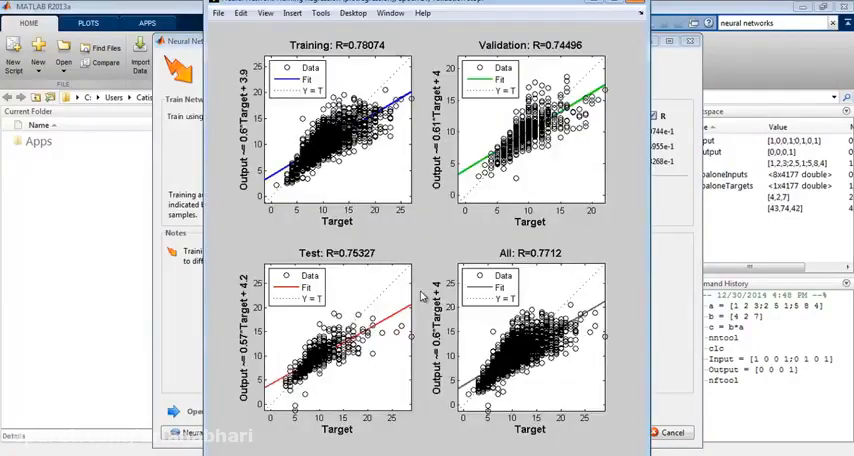
left_click(332, 342)
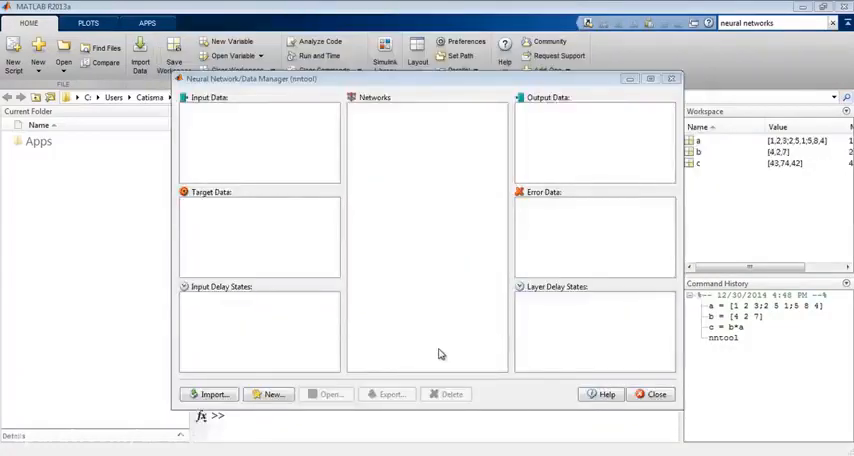
- Open nntool's Import dialog and look at the load-from-disk-file source option
left_click(508, 405)
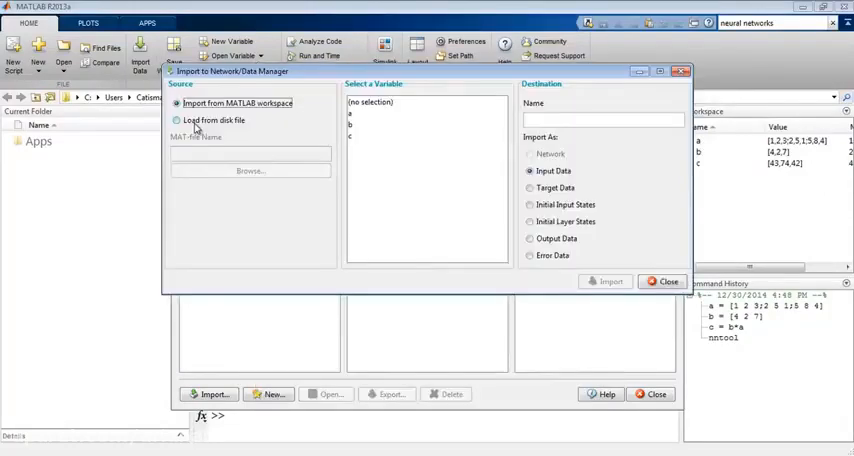
left_click(607, 281)
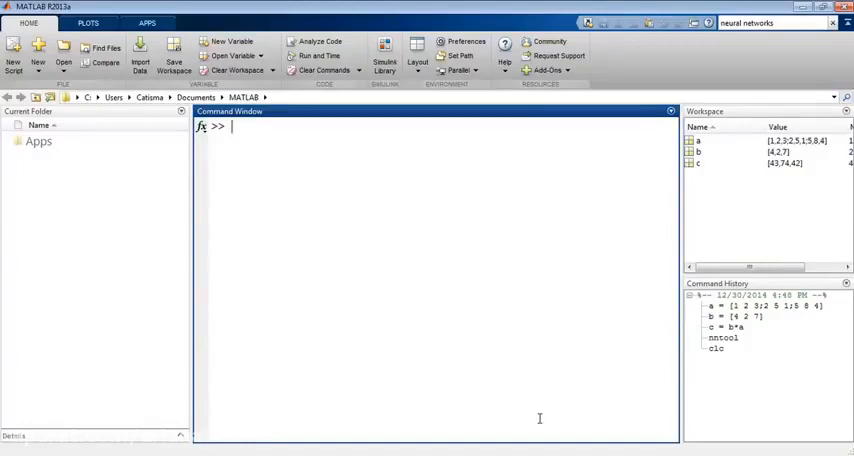
- Enter Input = [1 0 0 1;0 1 0 1] and start typing the Output vector
type("Input = [1 0 0 1;0")
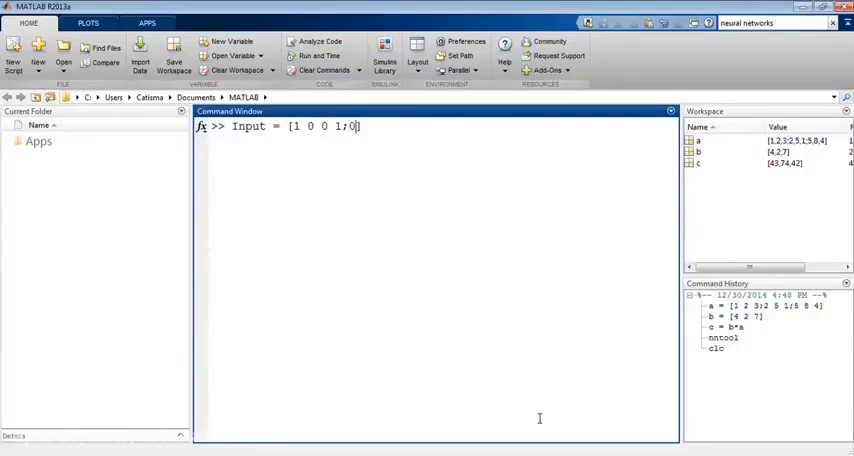
type("1 0 1]")
type("Output = [")
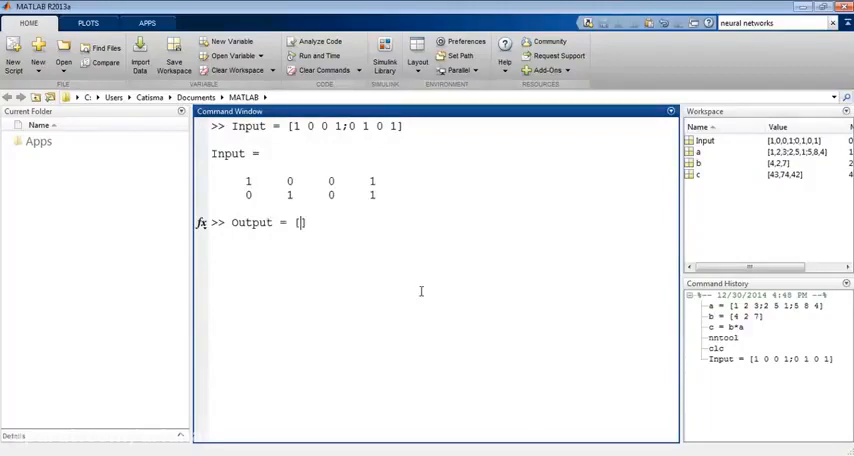
type("0 0 0")
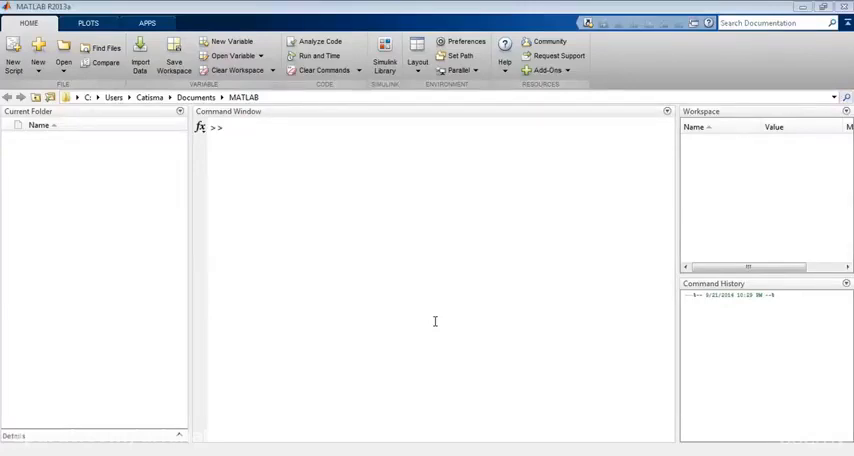
mouse_move(409, 329)
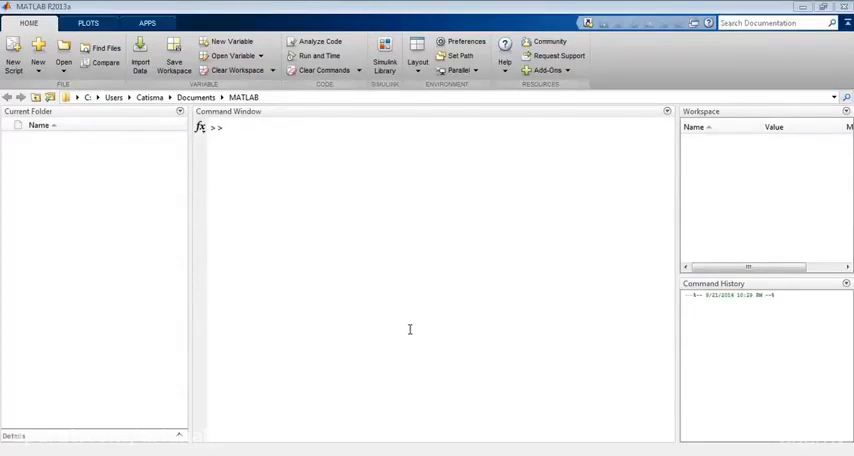
mouse_move(434, 321)
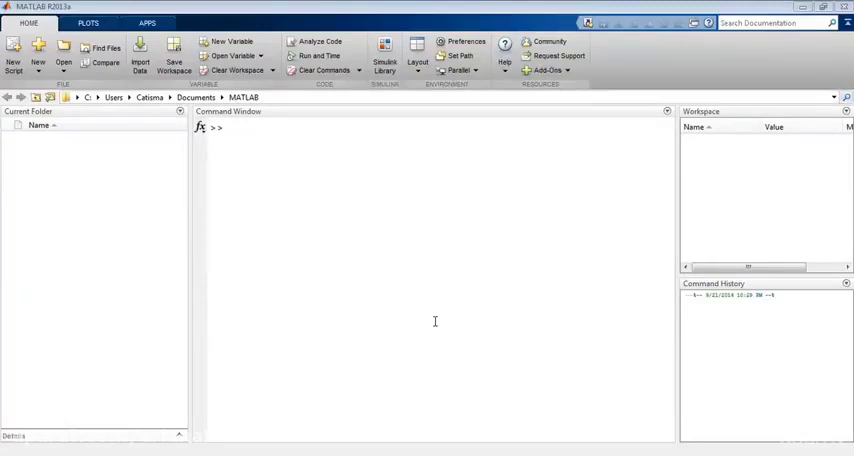
mouse_move(409, 329)
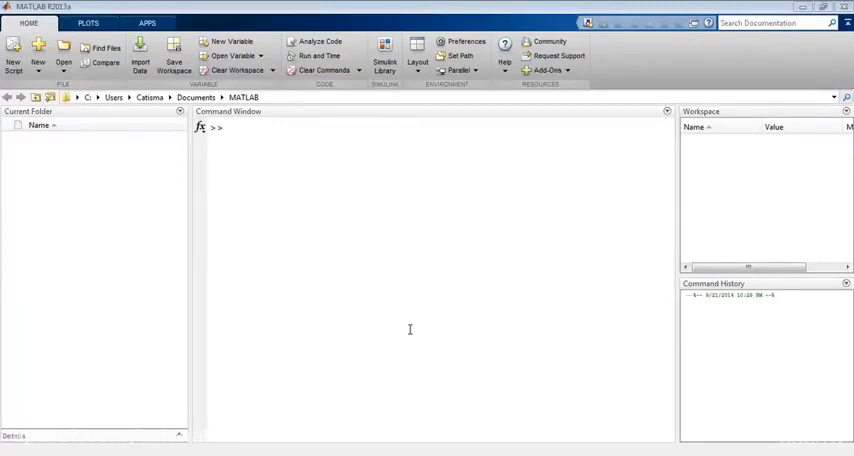
- Begin typing load house_dataset in the Command Window
type("load house")
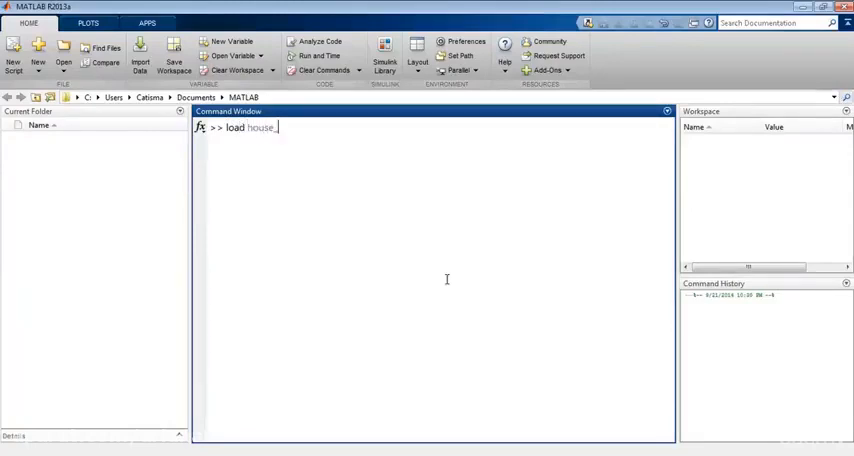
- Run load house_dataset and display the houseInputs matrix
type("_dataset")
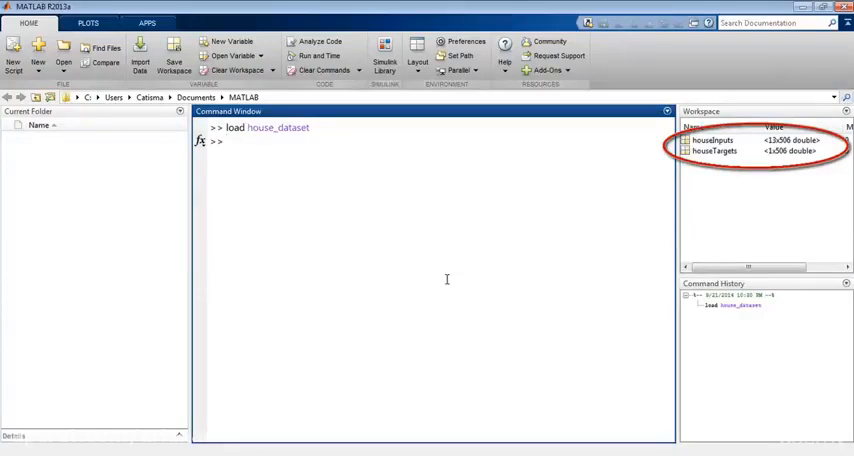
type("h")
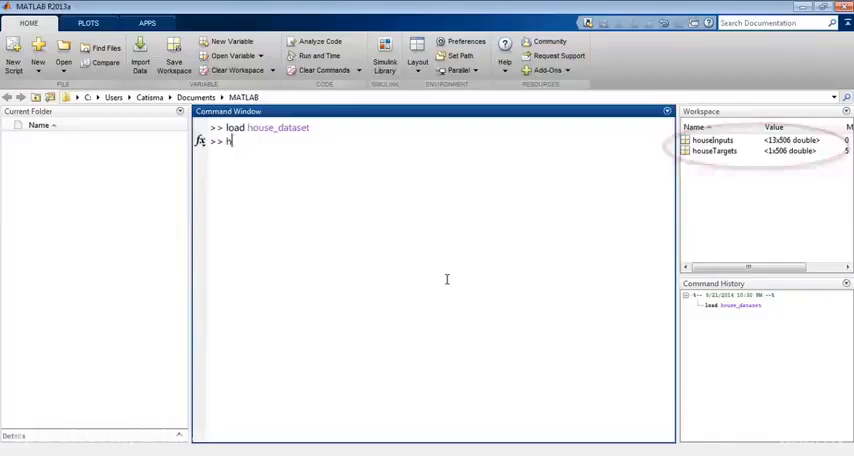
type("ouseInp")
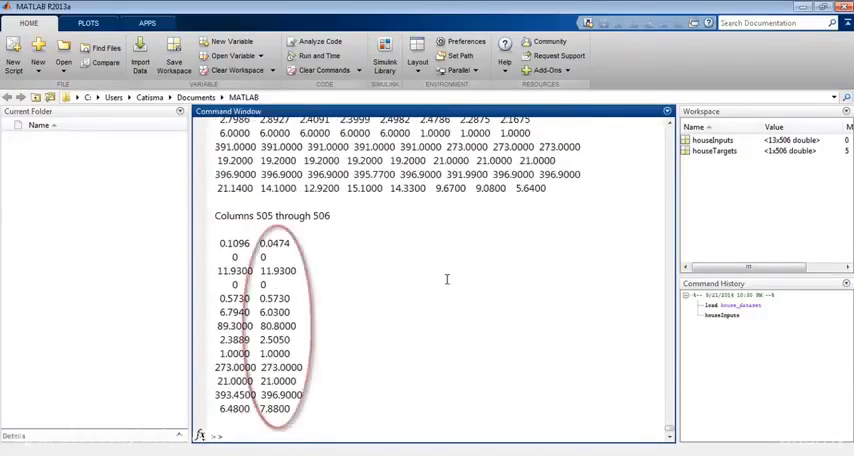
- Create net = newfit(houseInputs,houseTargets,20) with 20 hidden neurons
type("house")
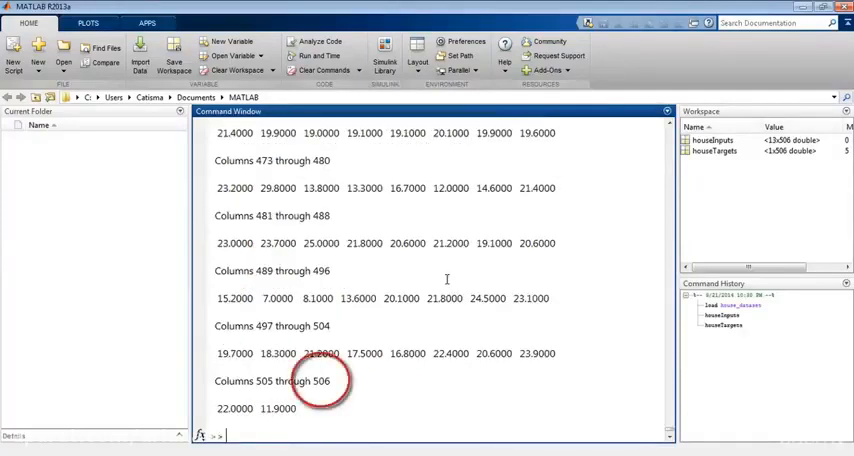
type("net = n")
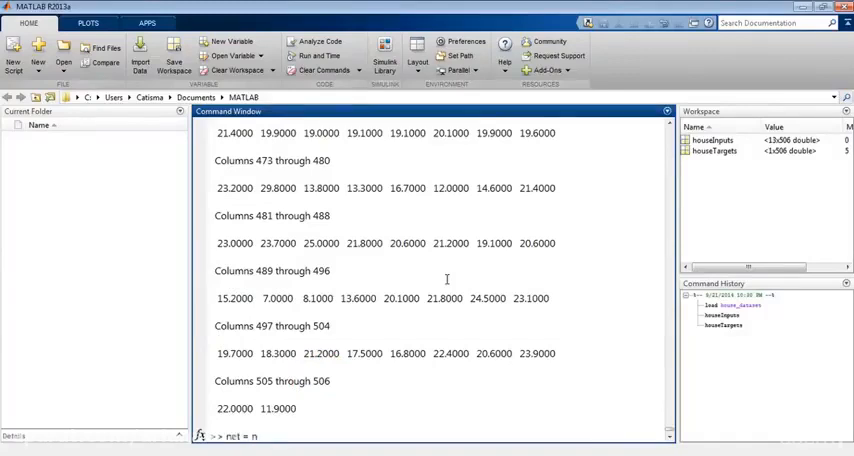
type("ewfit")
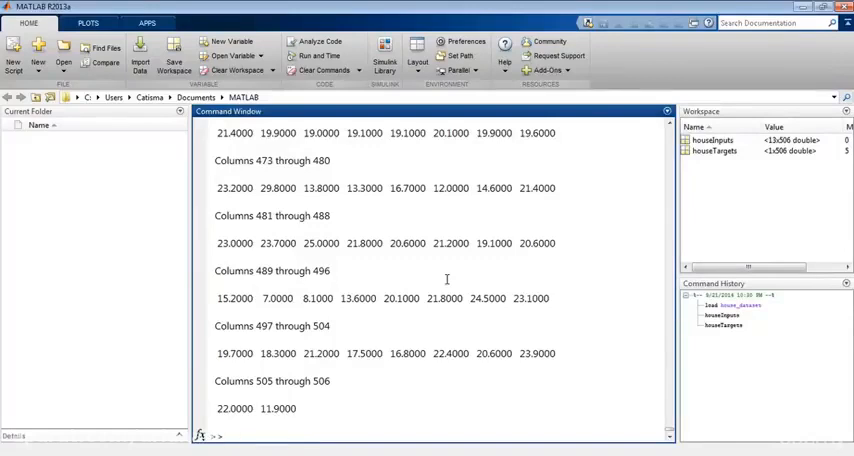
type("net = newfi")
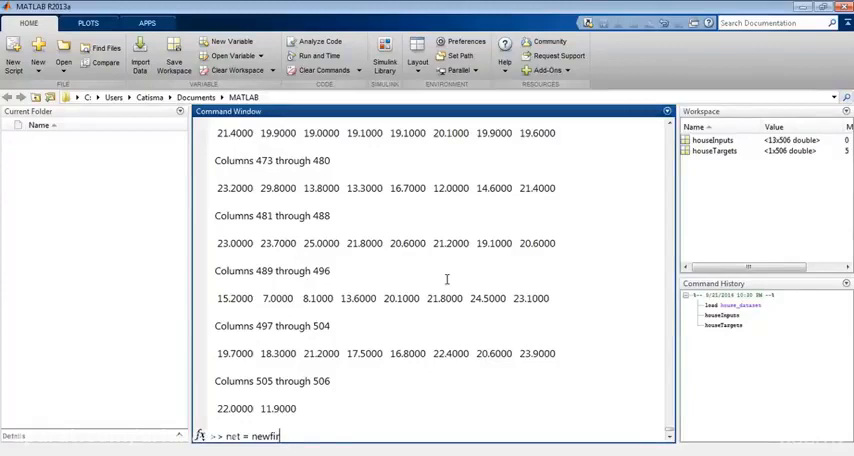
type("t")
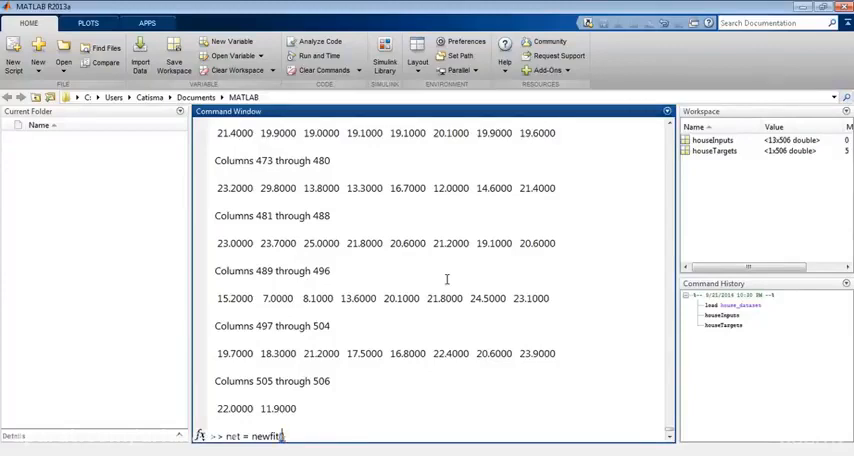
type("(h")
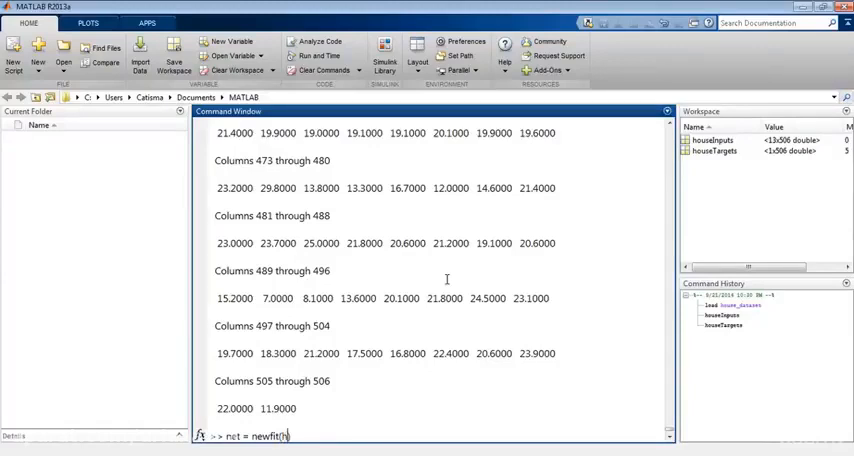
type("ouse)")
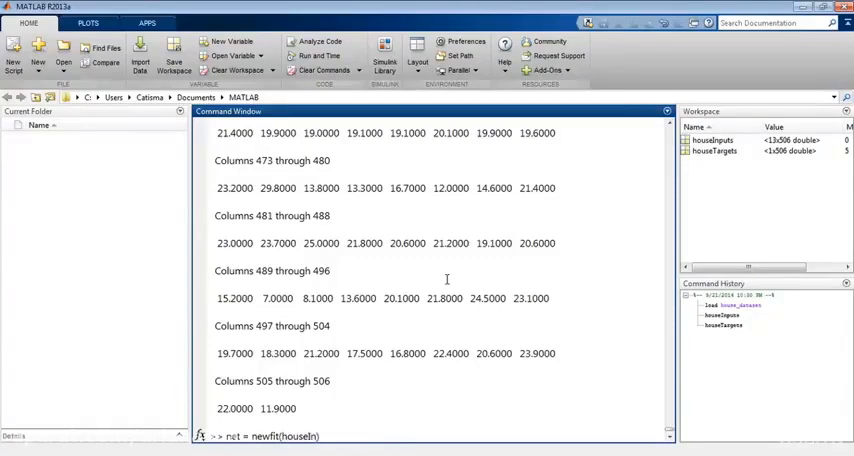
type("puts")
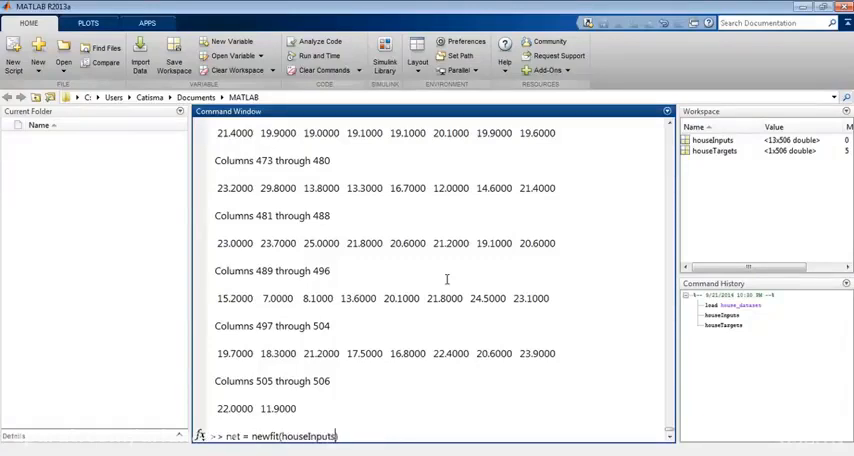
type(",houseTa")
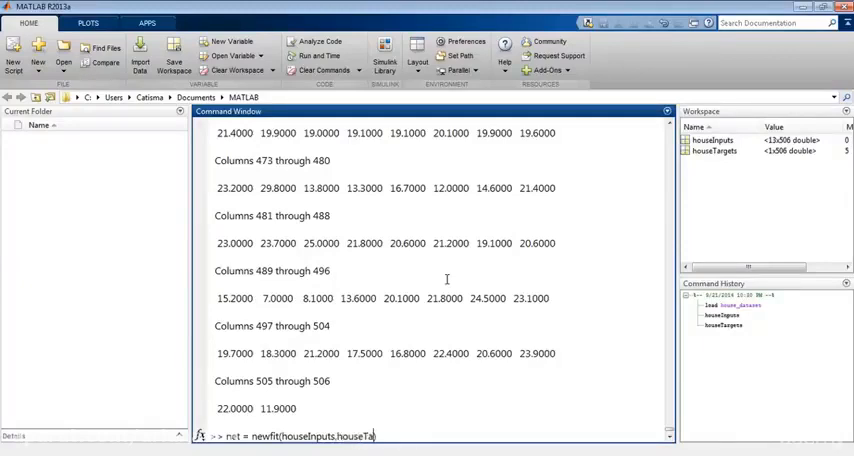
type("ge")
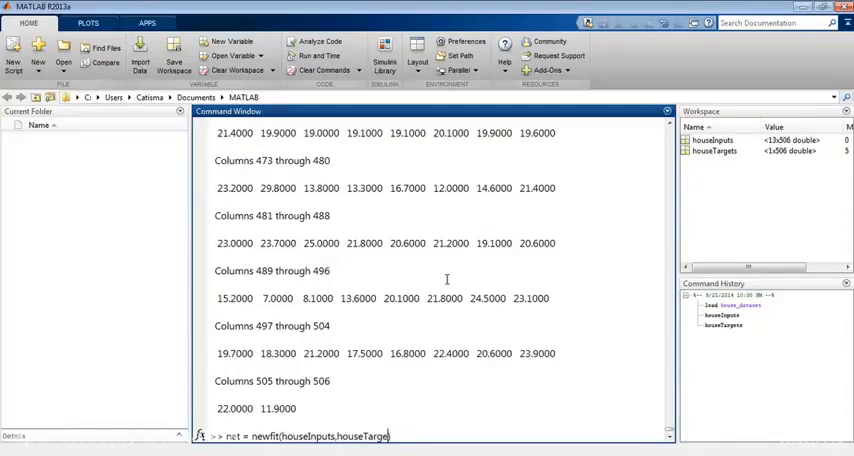
type("s)")
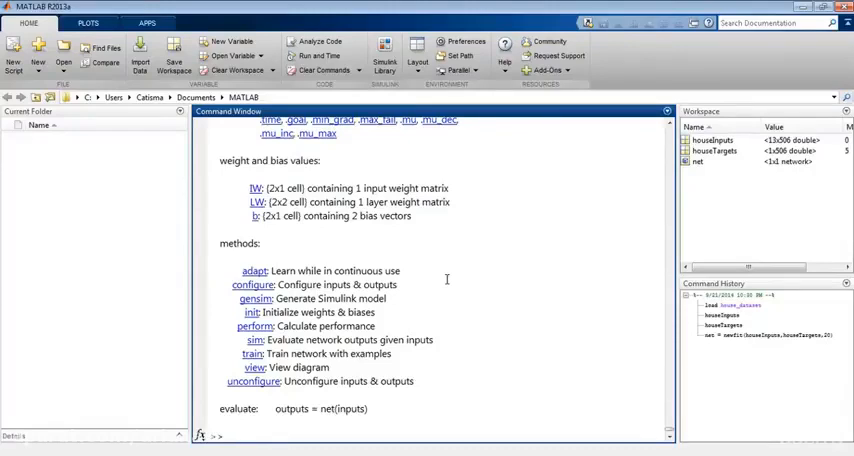
type("net = train")
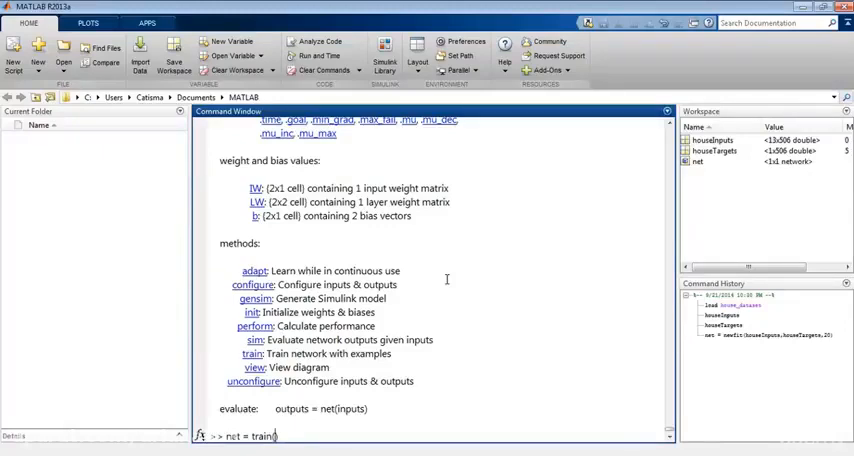
- Run net = train(net,houseInputs,houseTargets) to train the network
type("(h")
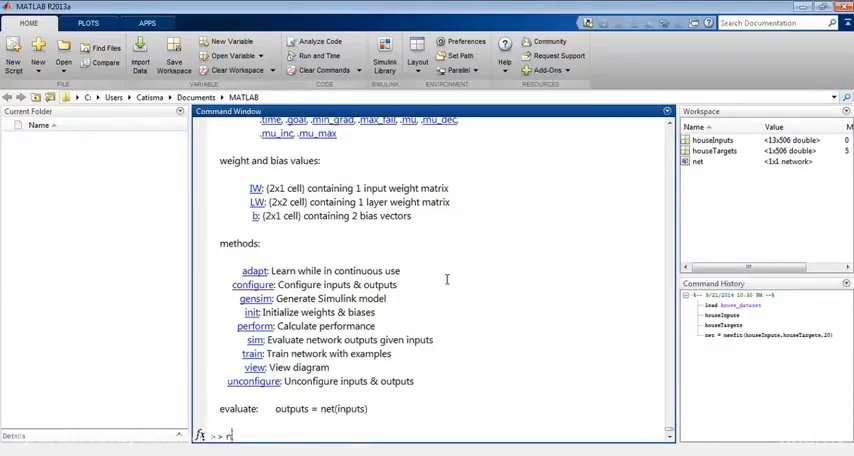
type("et = tr")
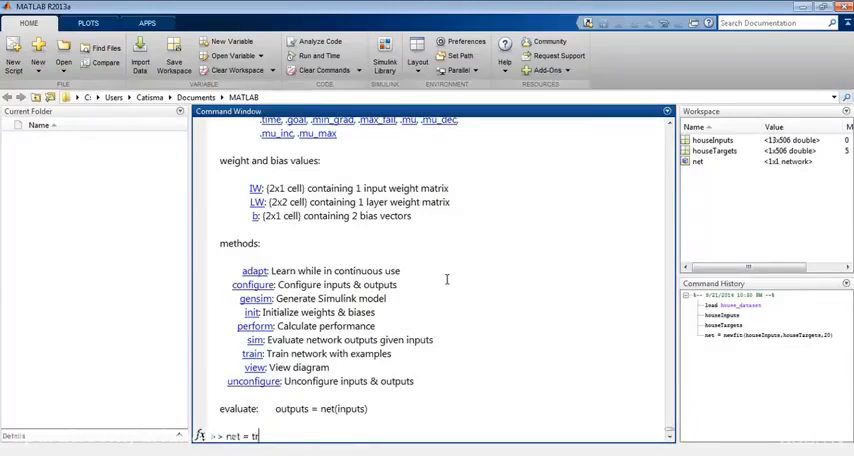
type("ain")
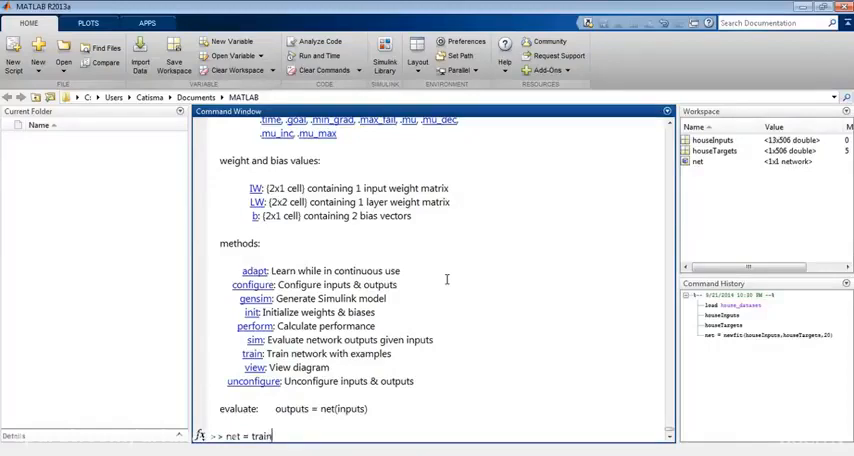
type("(")
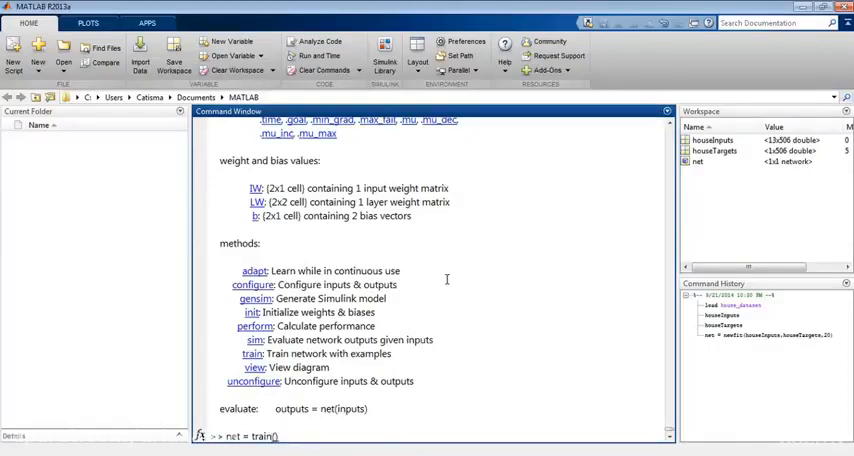
type("h")
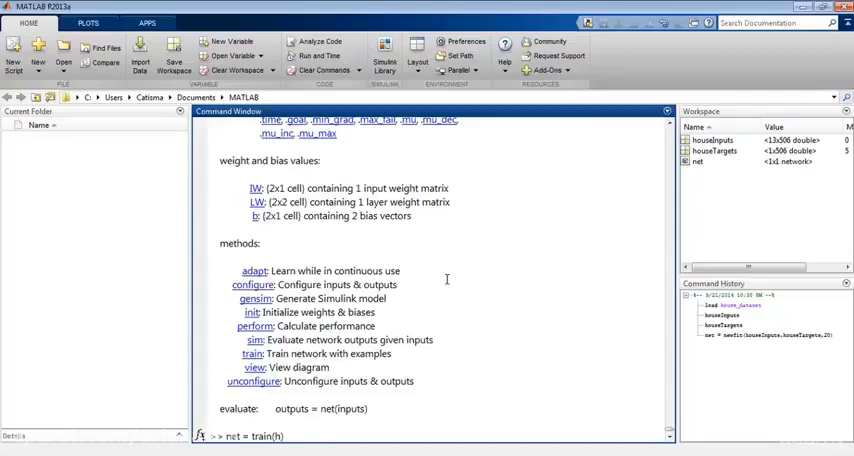
type("net")
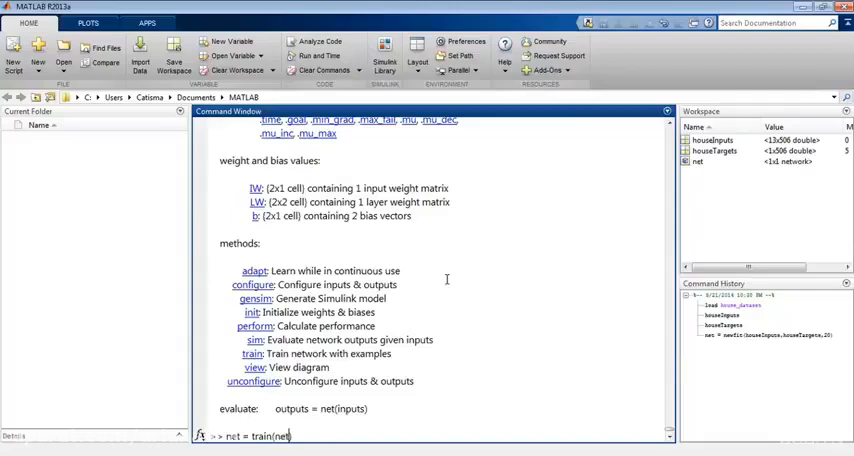
type("houseInputs,houseTargets")
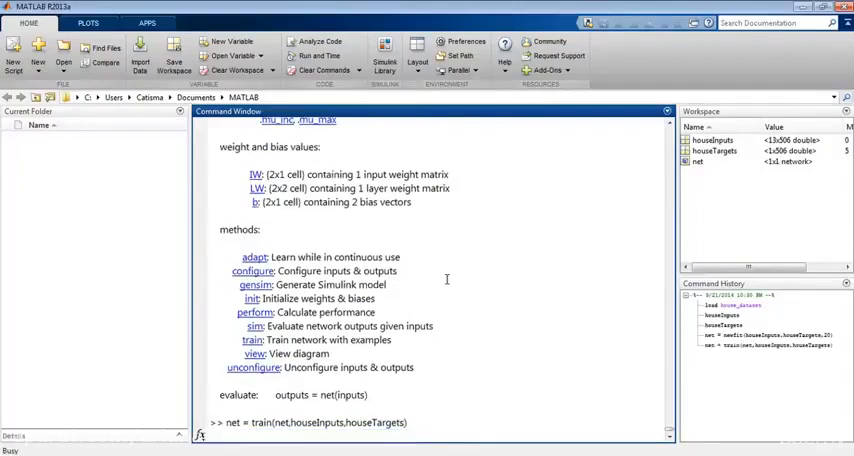
key("Return")
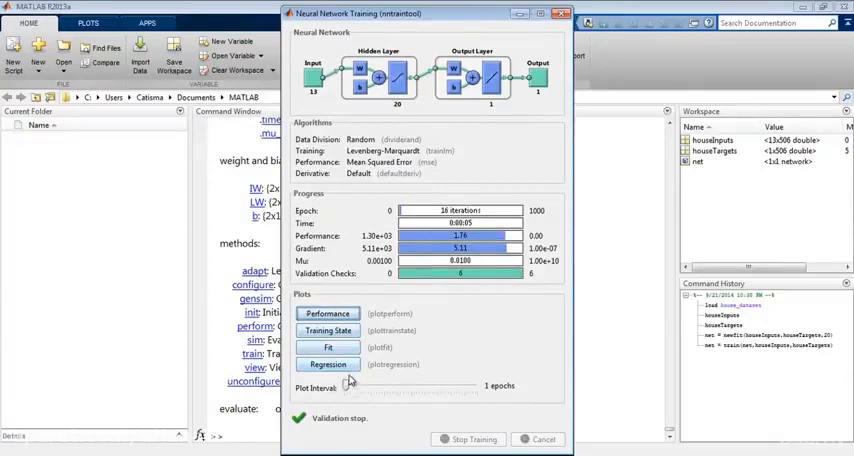
mouse_move(446, 334)
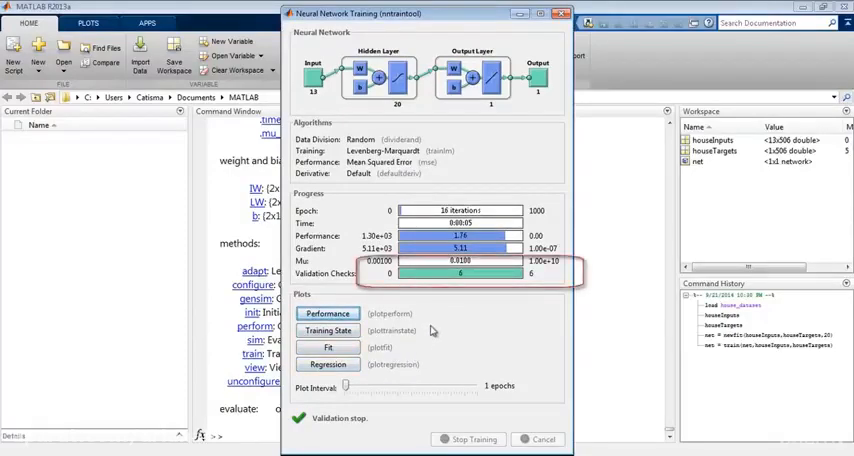
- Open the Performance plot showing best validation performance 11.2992 at epoch 10
left_click(329, 313)
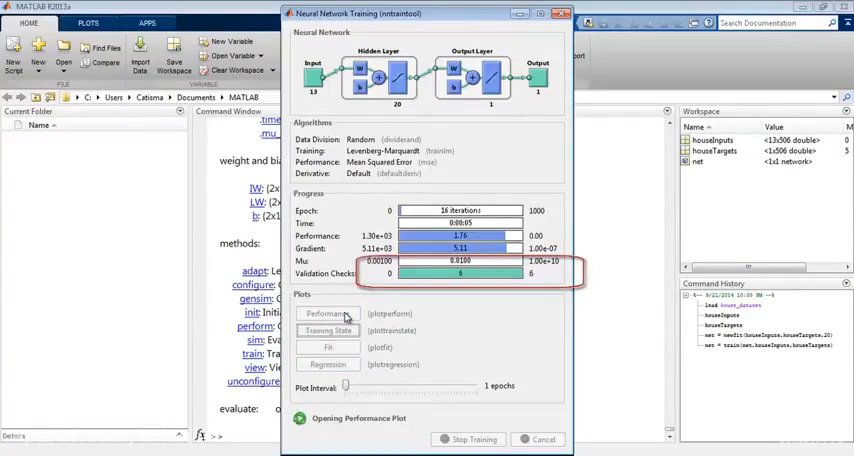
left_click(329, 313)
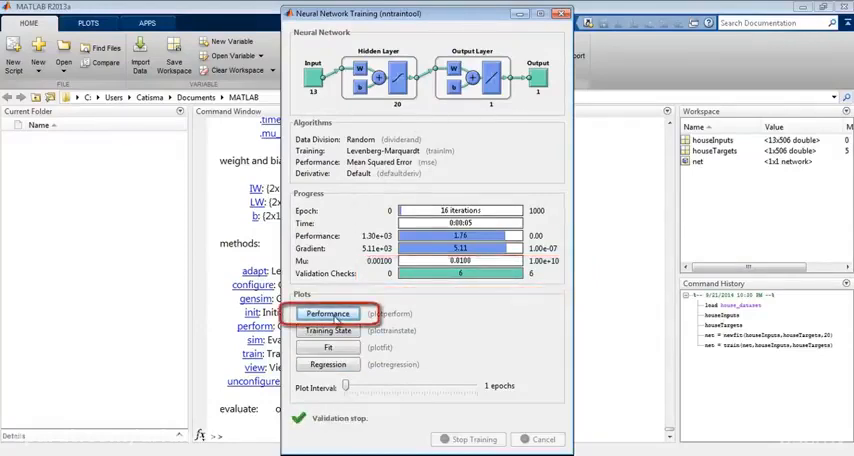
mouse_move(447, 334)
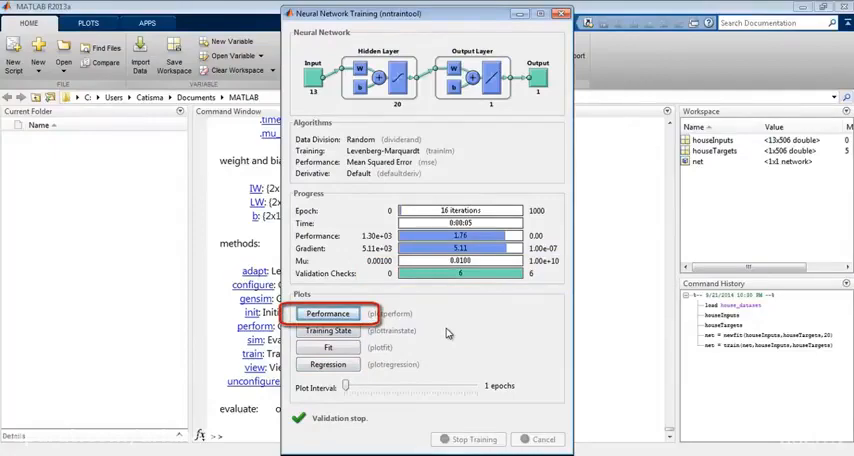
left_click(330, 313)
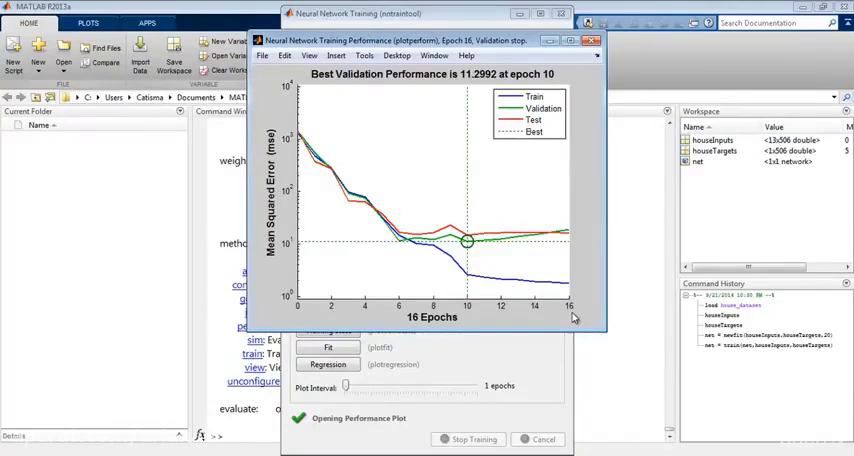
left_click(590, 38)
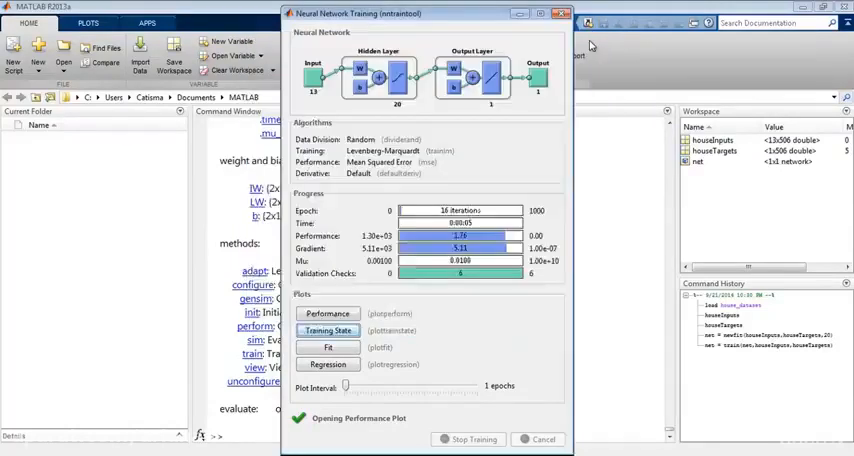
mouse_move(330, 333)
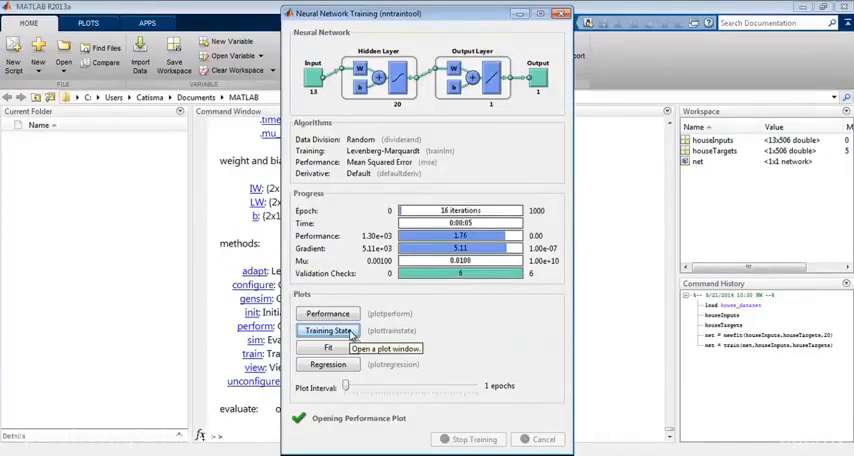
left_click(328, 331)
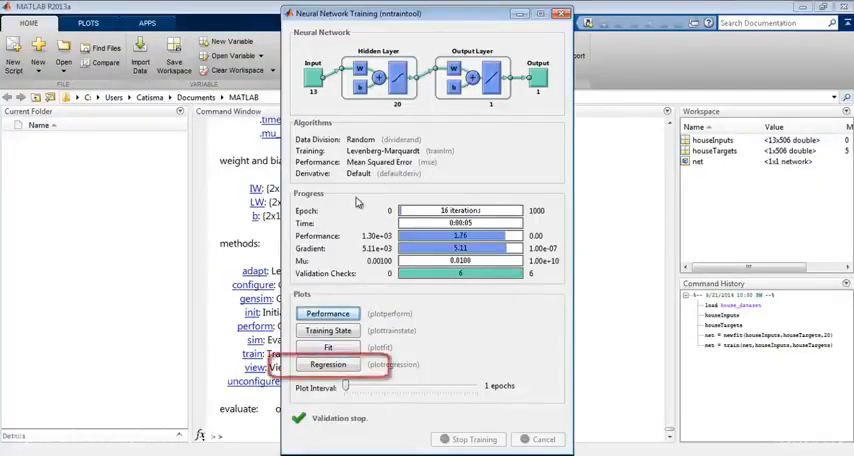
mouse_move(447, 334)
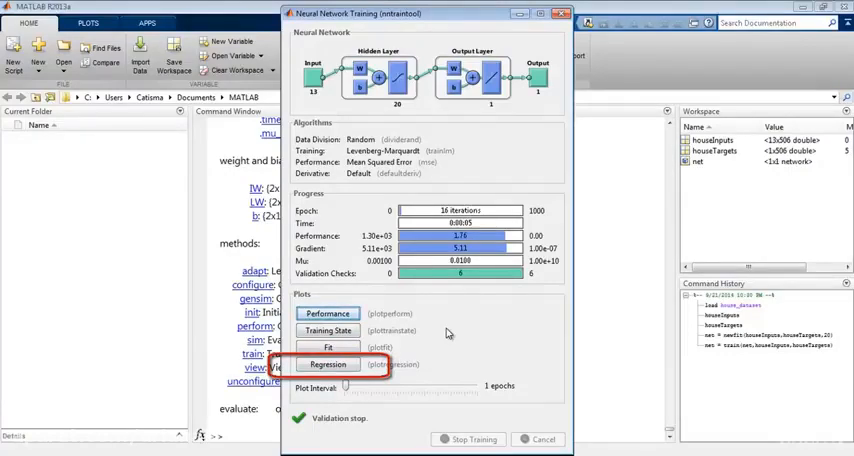
left_click(326, 362)
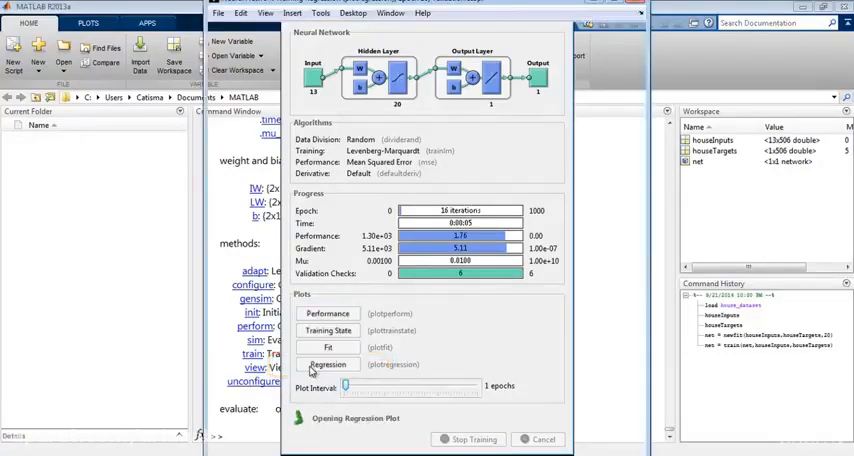
left_click(329, 364)
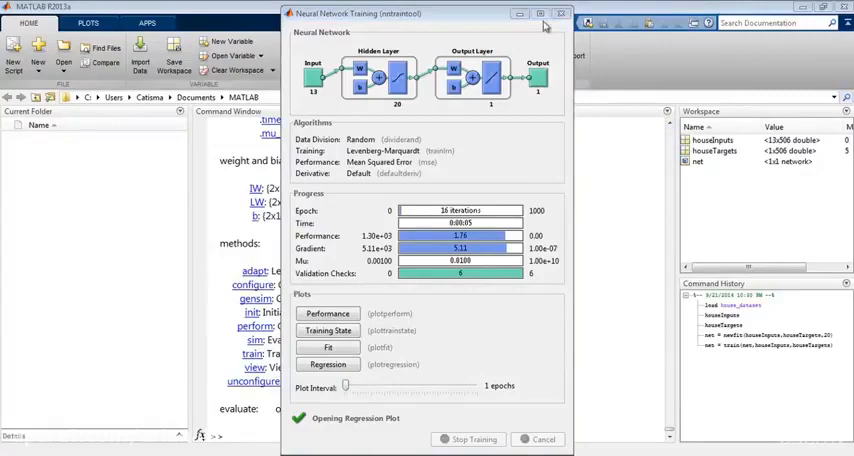
- Close the nntraintool results window and start typing 'newin' at the Command Window prompt
left_click(559, 13)
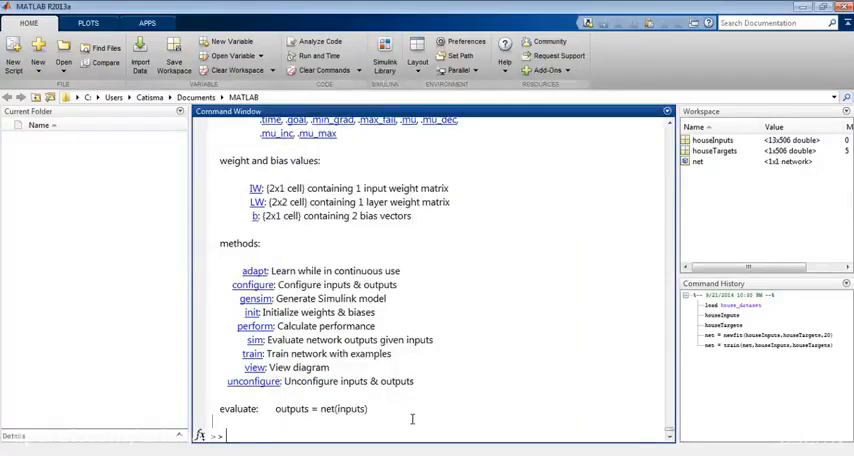
type("newin")
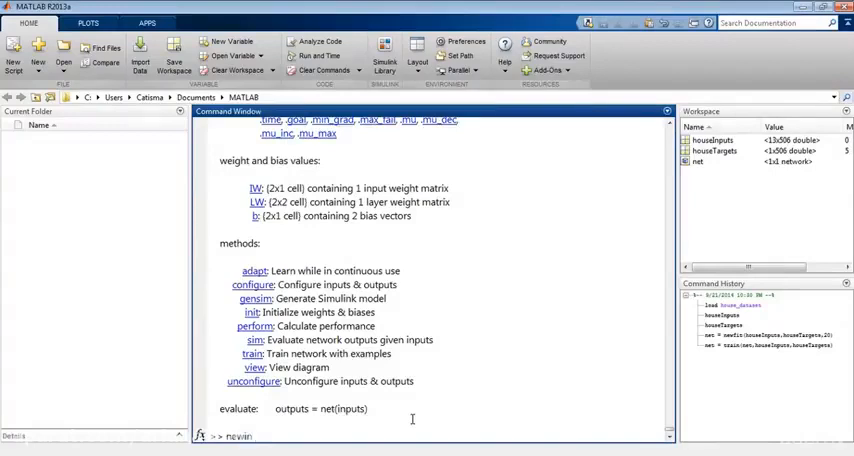